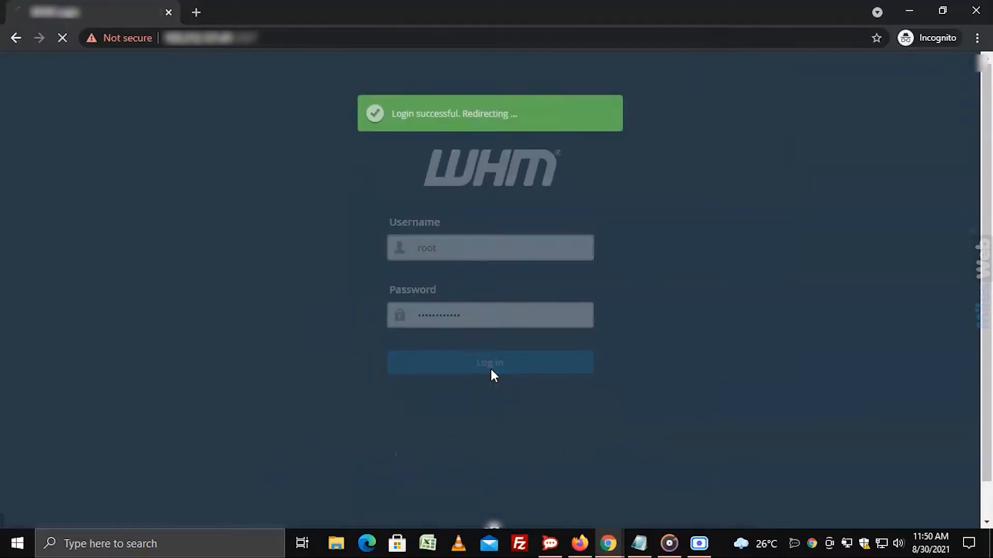
Step: Log in as root and go to Restart Services in the WHM sidebar
click(490, 362)
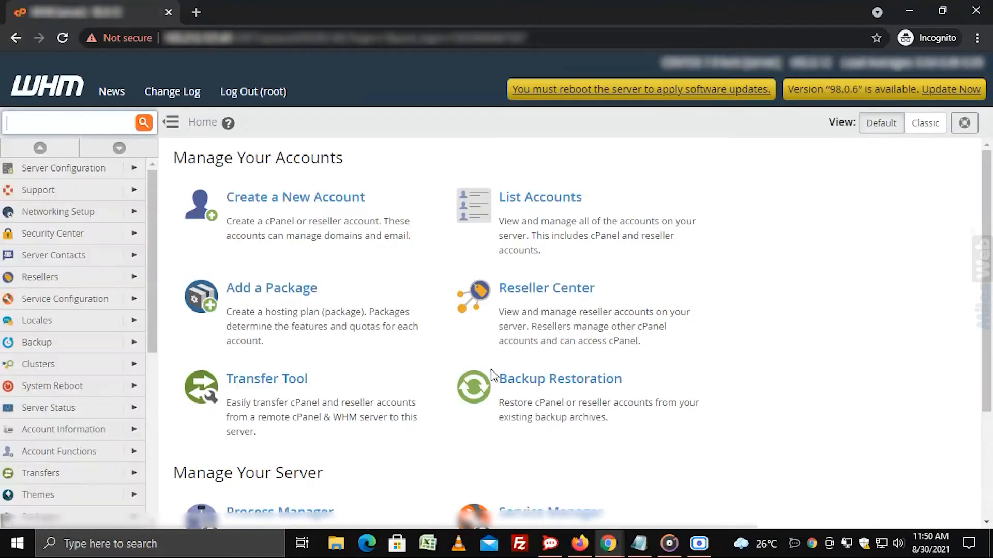
scroll(down, 3)
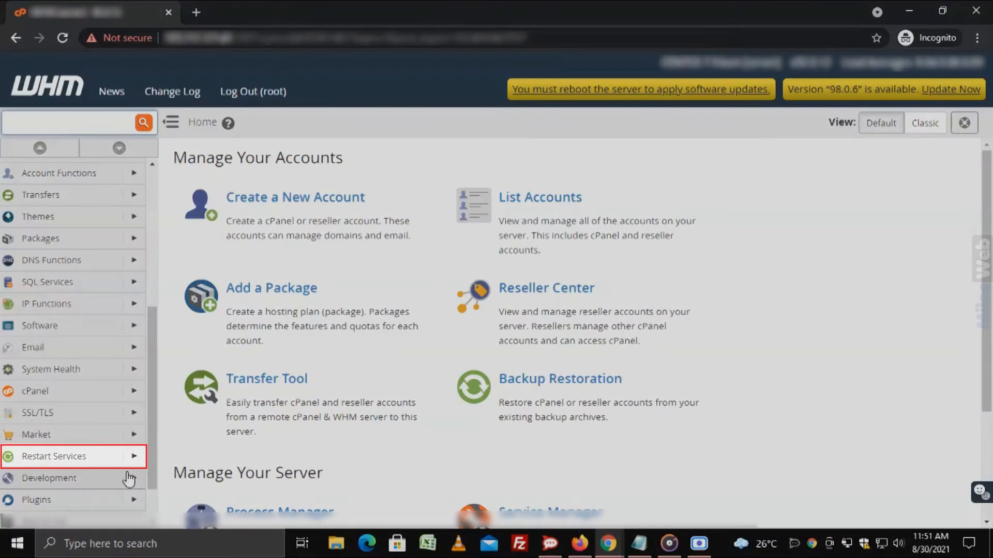
mouse_move(96, 464)
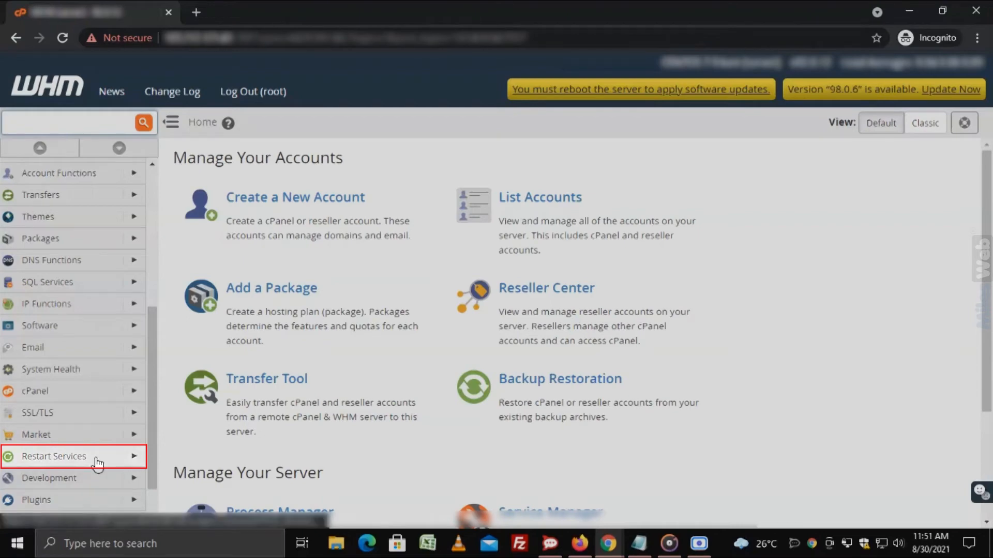
click(53, 456)
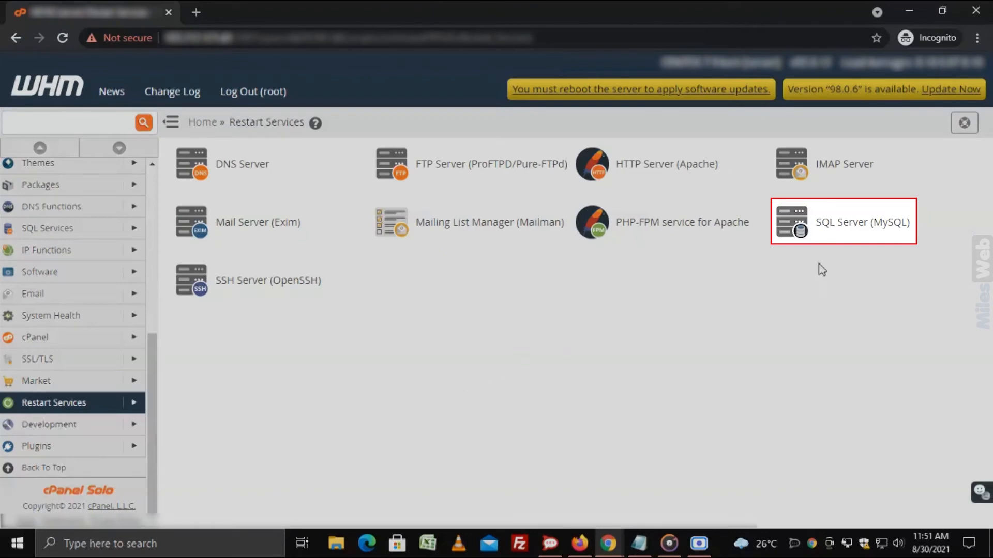
Step: Choose SQL Server (MySQL) and confirm Yes to restart it
click(842, 222)
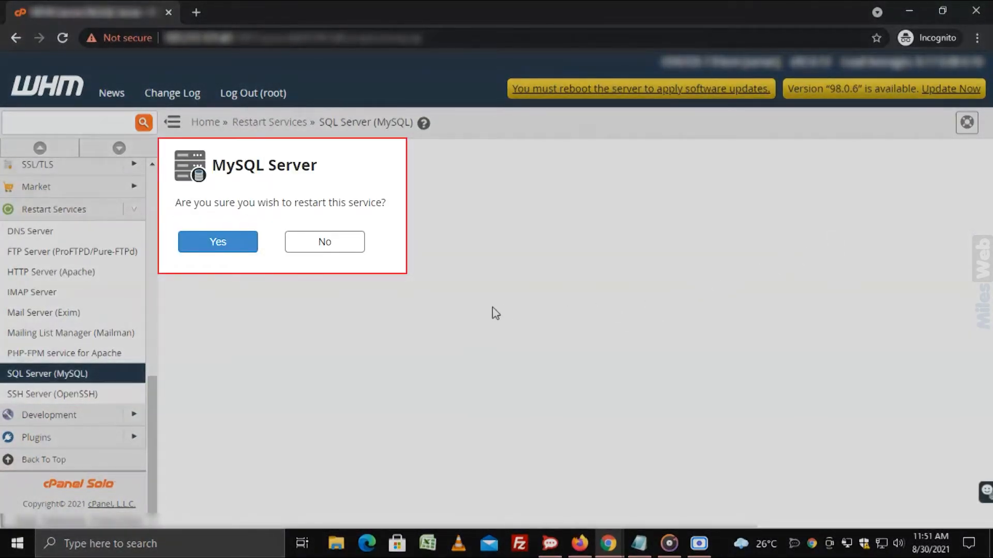
mouse_move(394, 313)
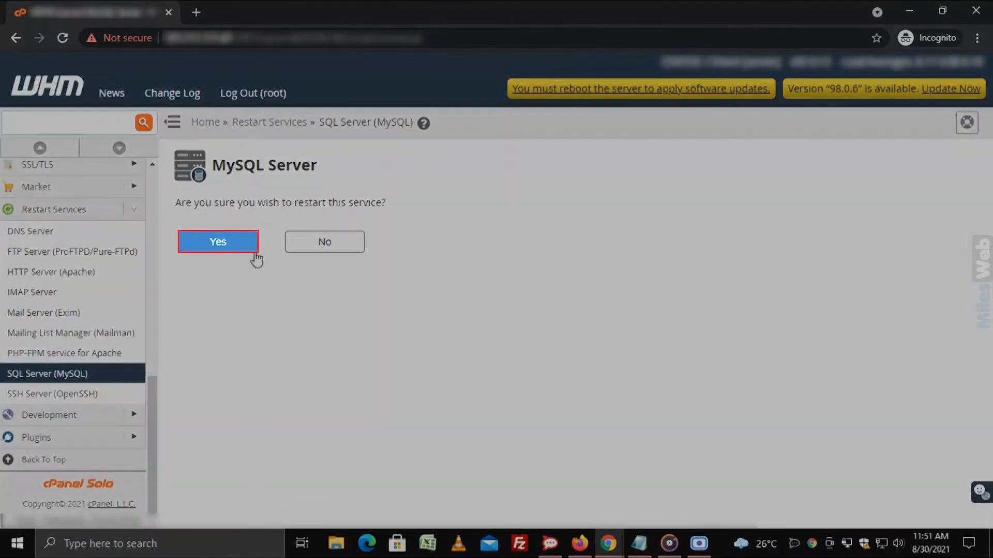
click(217, 241)
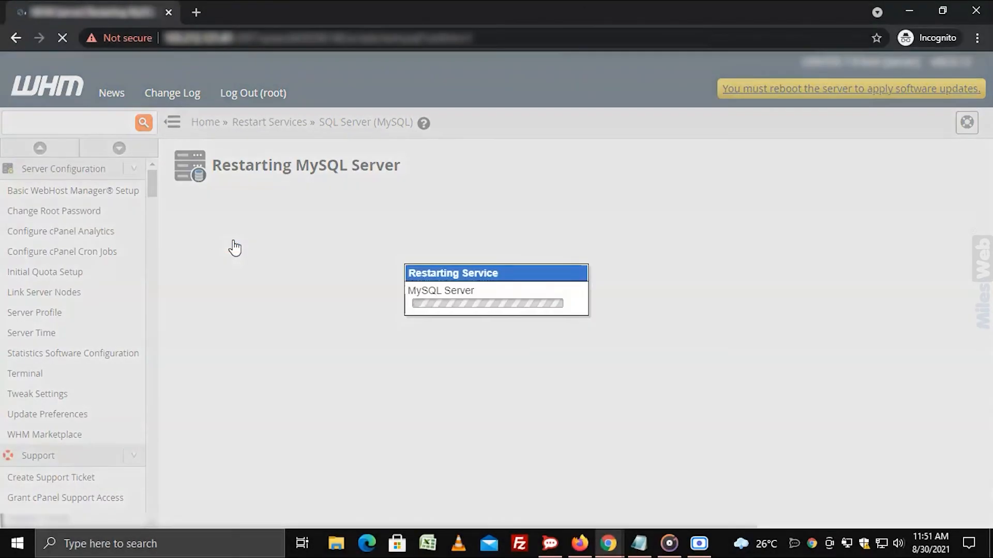